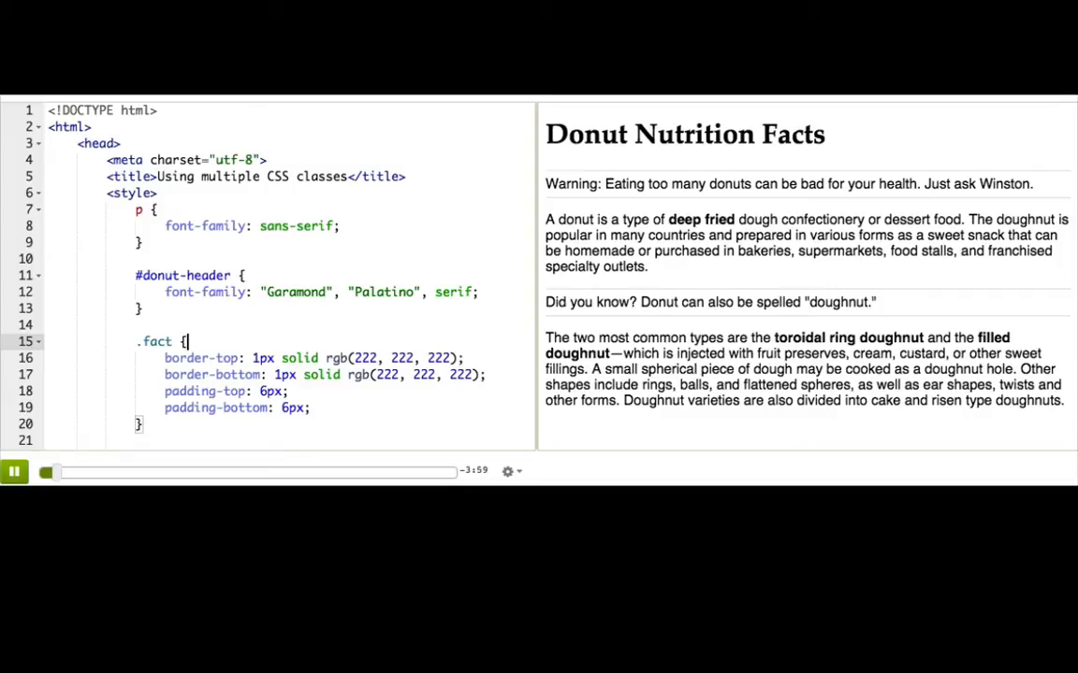
- Replace 'sans-serif' with 'monospace' as the font-family in the p rule
scroll(down, 3)
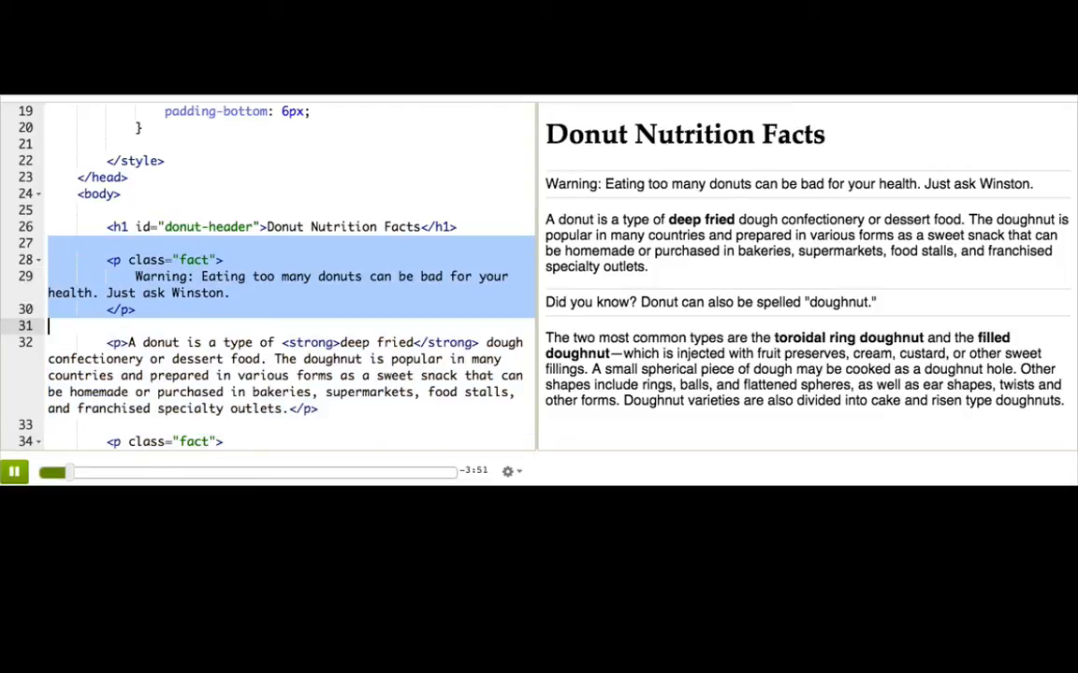
scroll(up, 3)
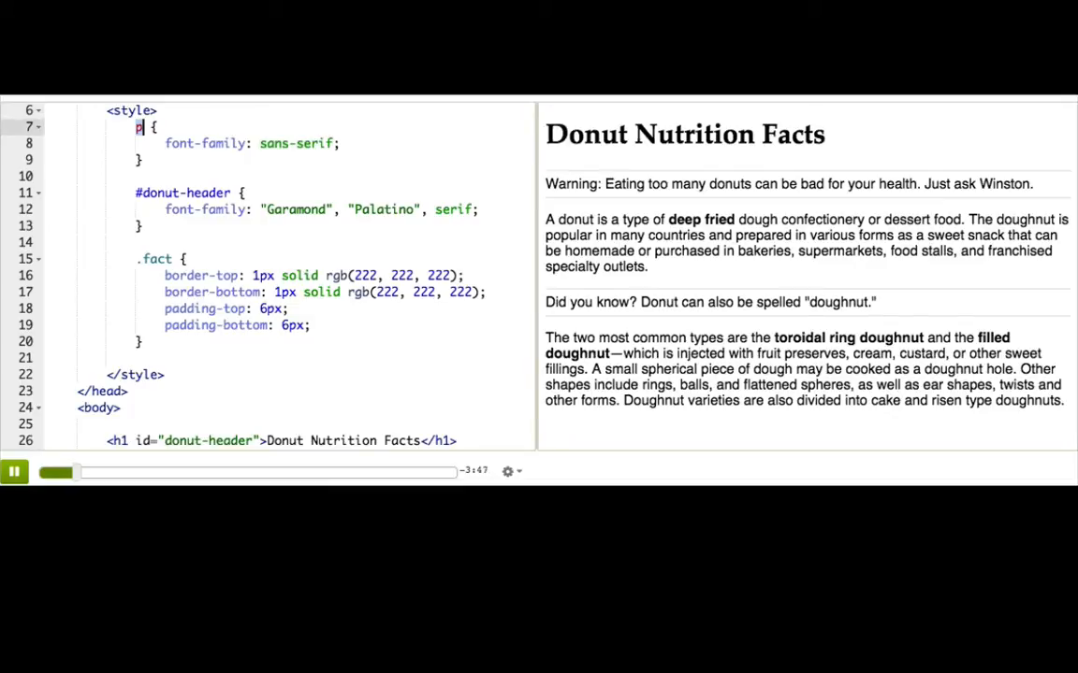
double_click(296, 142)
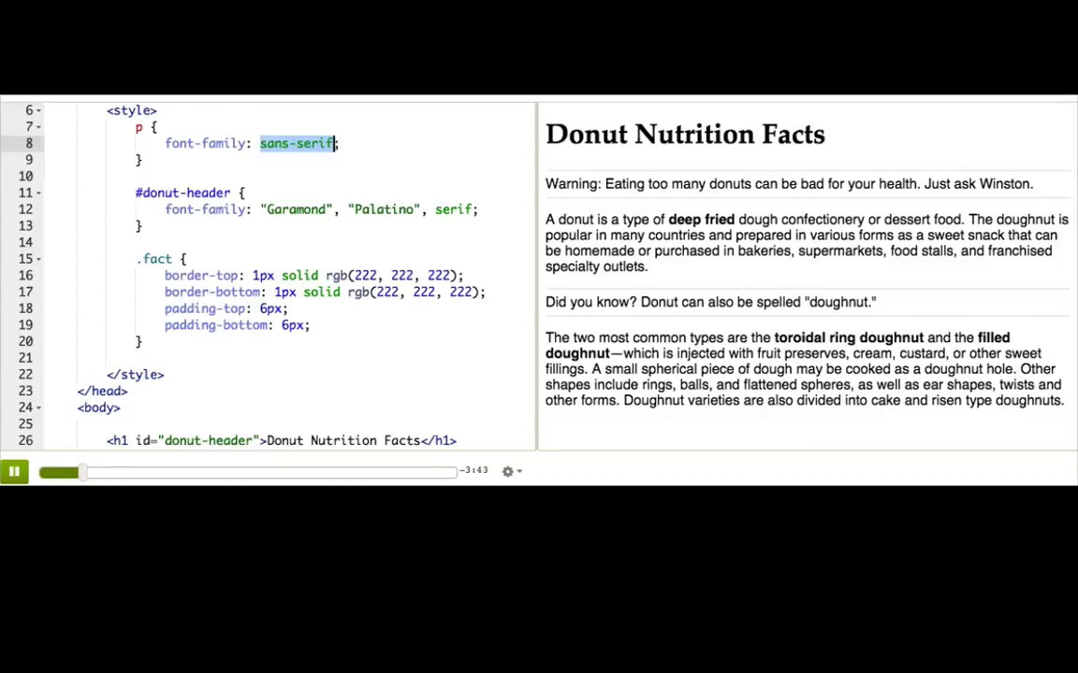
text(monospace)
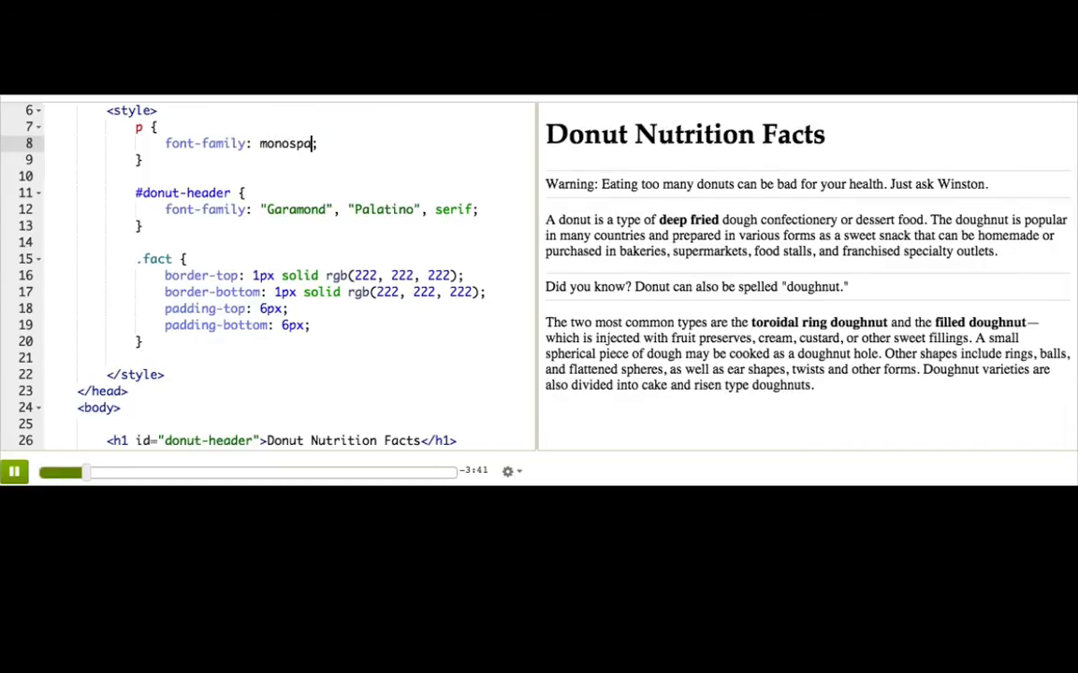
text(ce)
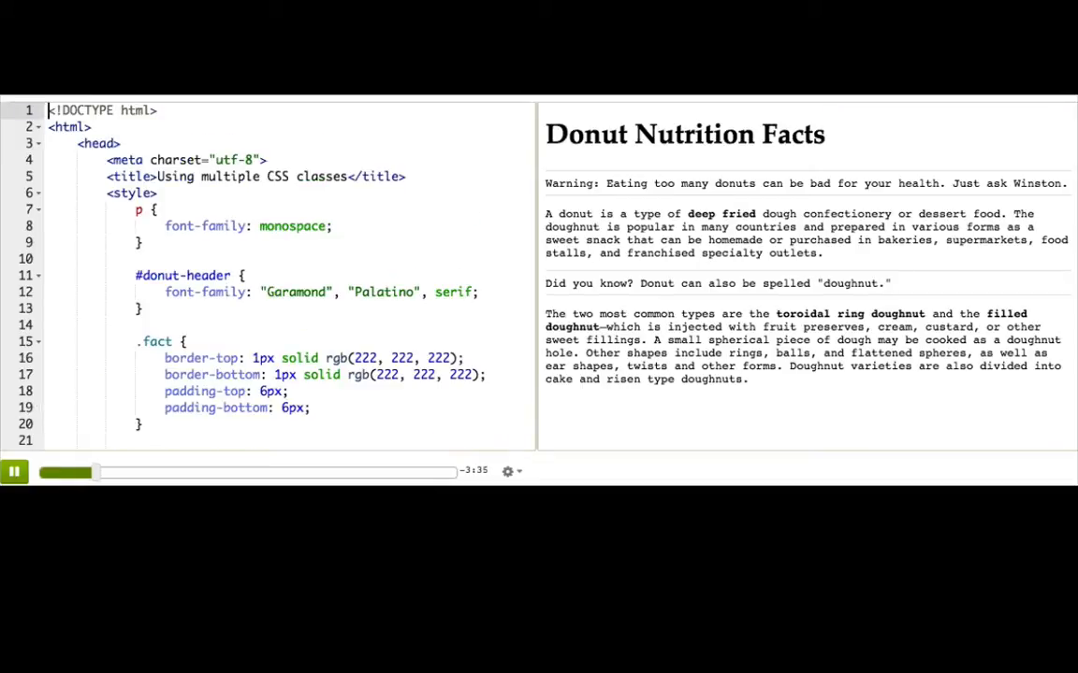
double_click(183, 275)
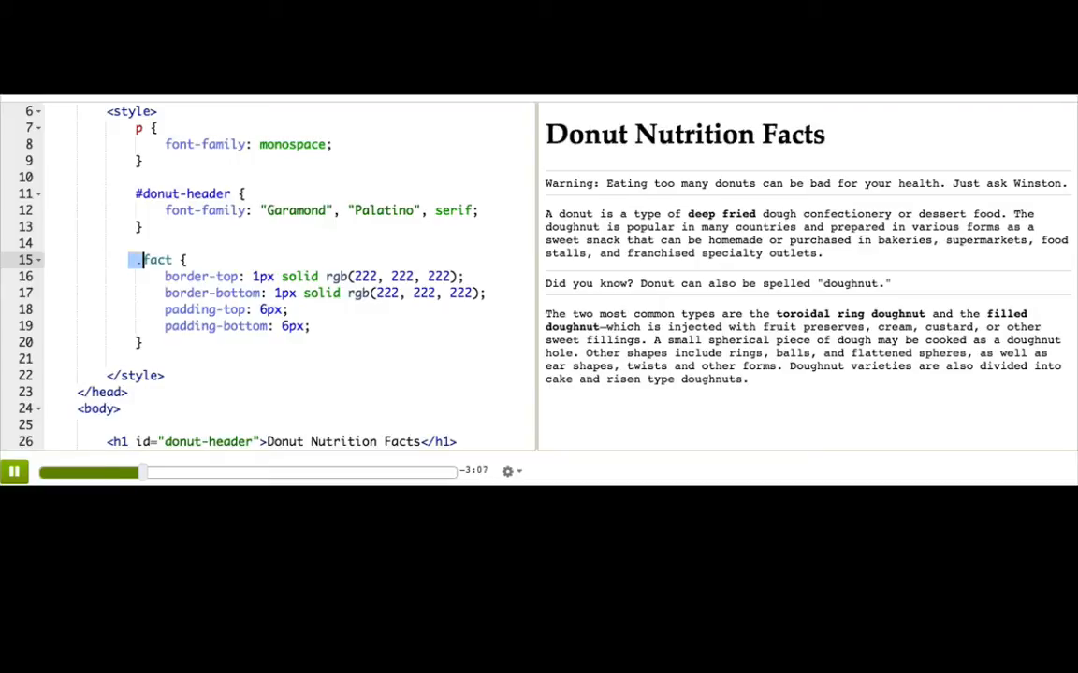
drag(141, 258, 290, 291)
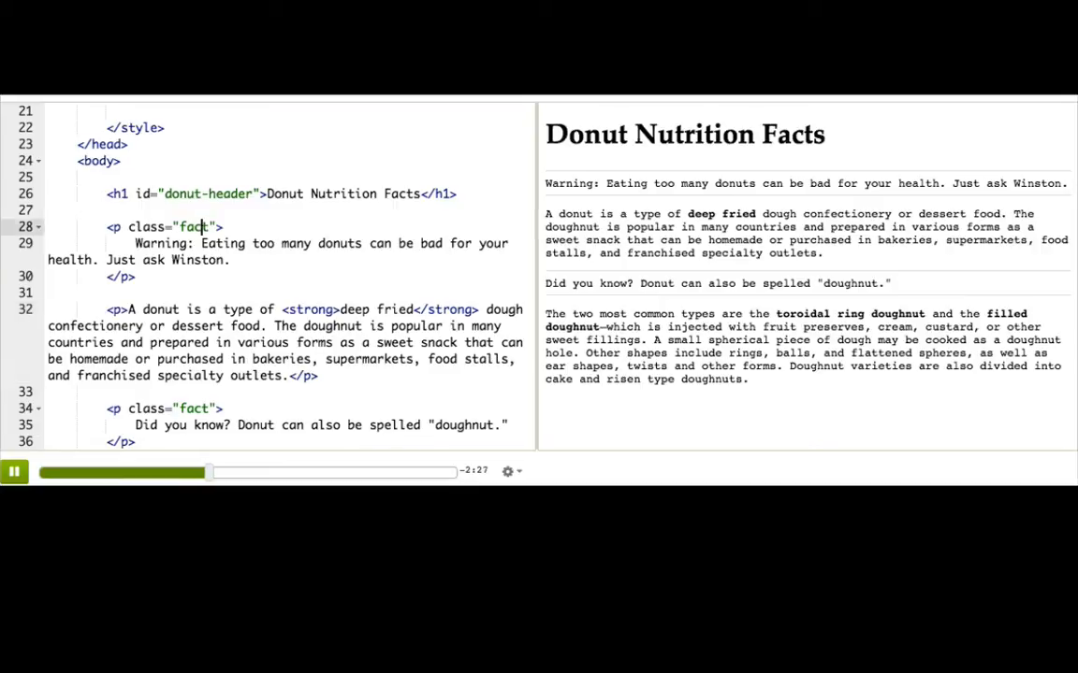
- Add 'color: red;' to the .fact rule so both fact paragraphs turn red
drag(210, 227, 135, 277)
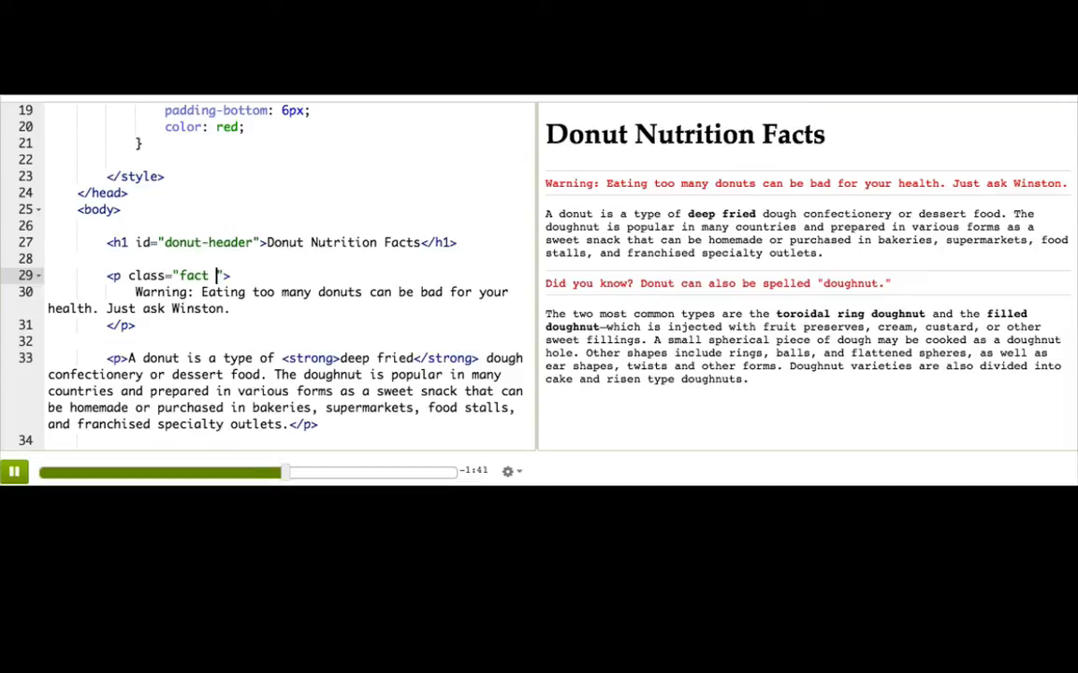
- Add 'warning' to the first fact's class and create a .warning rule with color: red
text(warn)
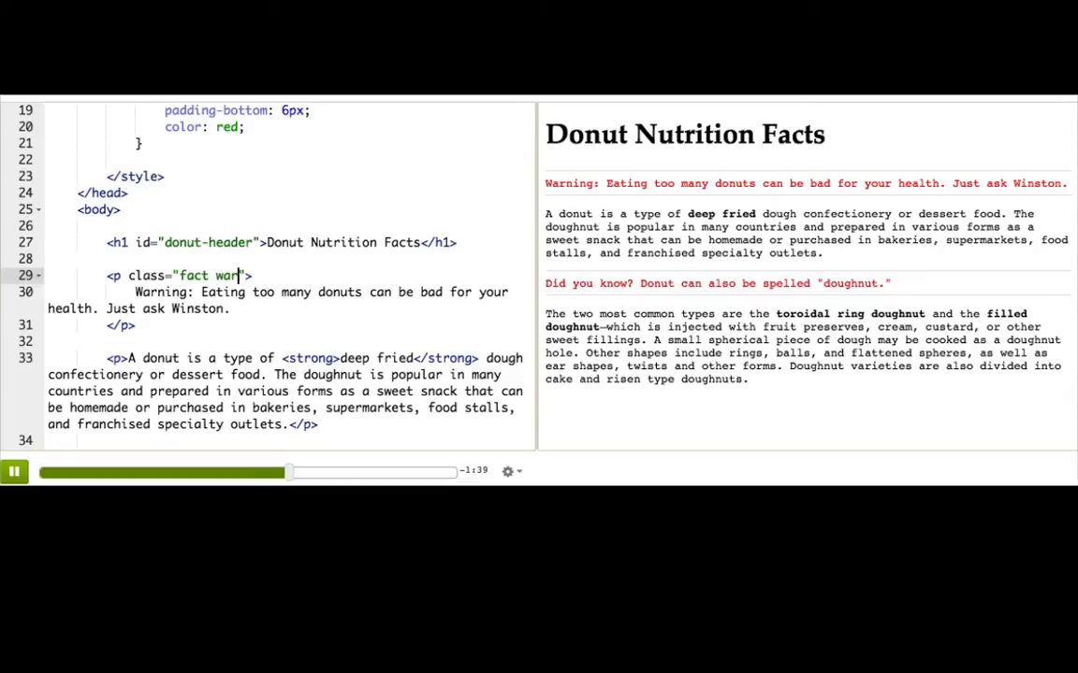
text(ing)
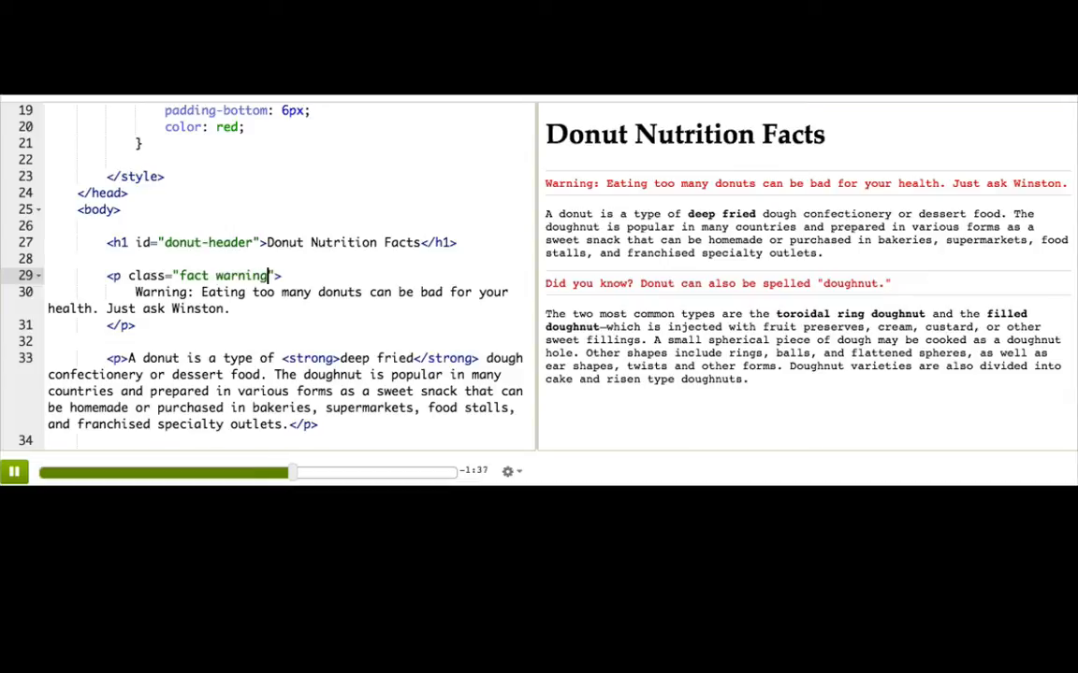
text(.wa)
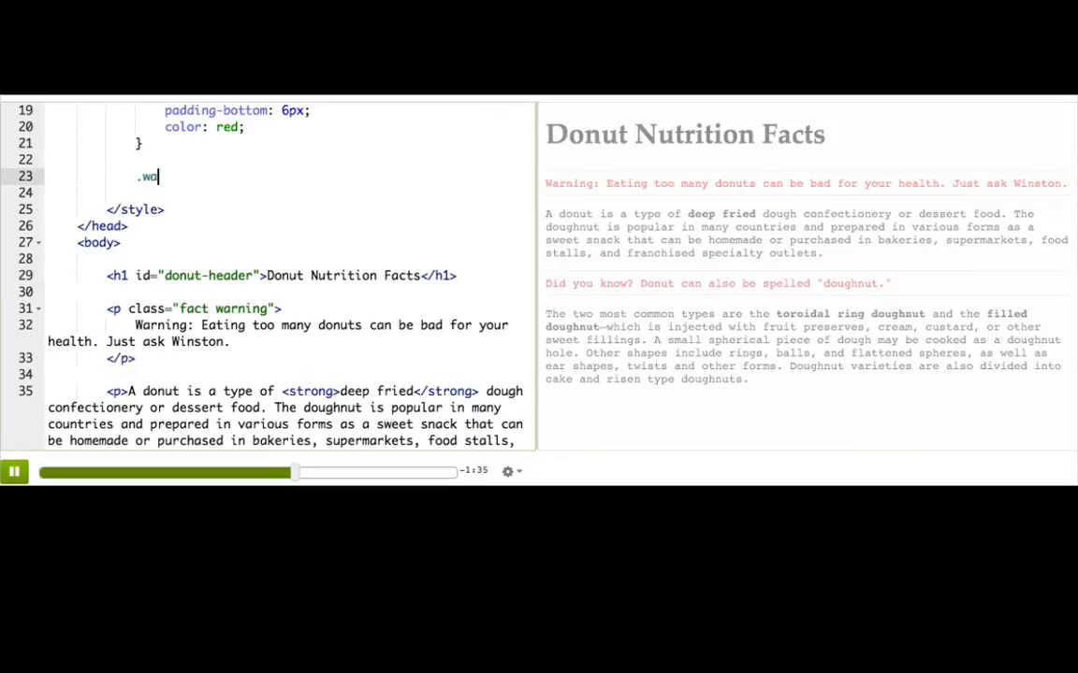
text(rning {)
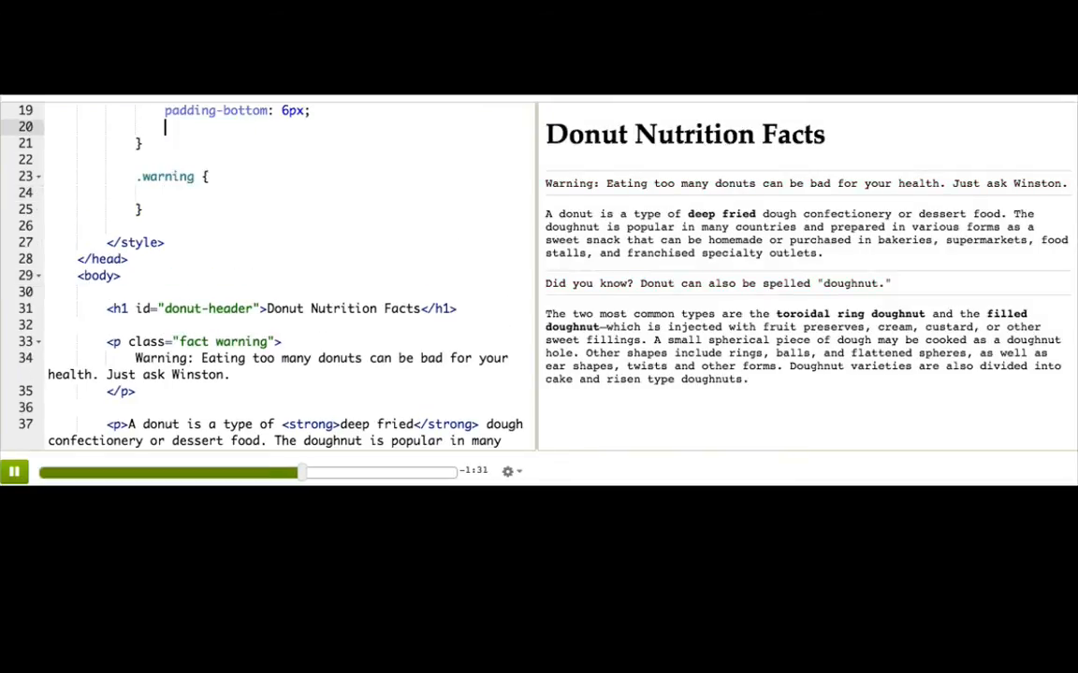
text(color: red;)
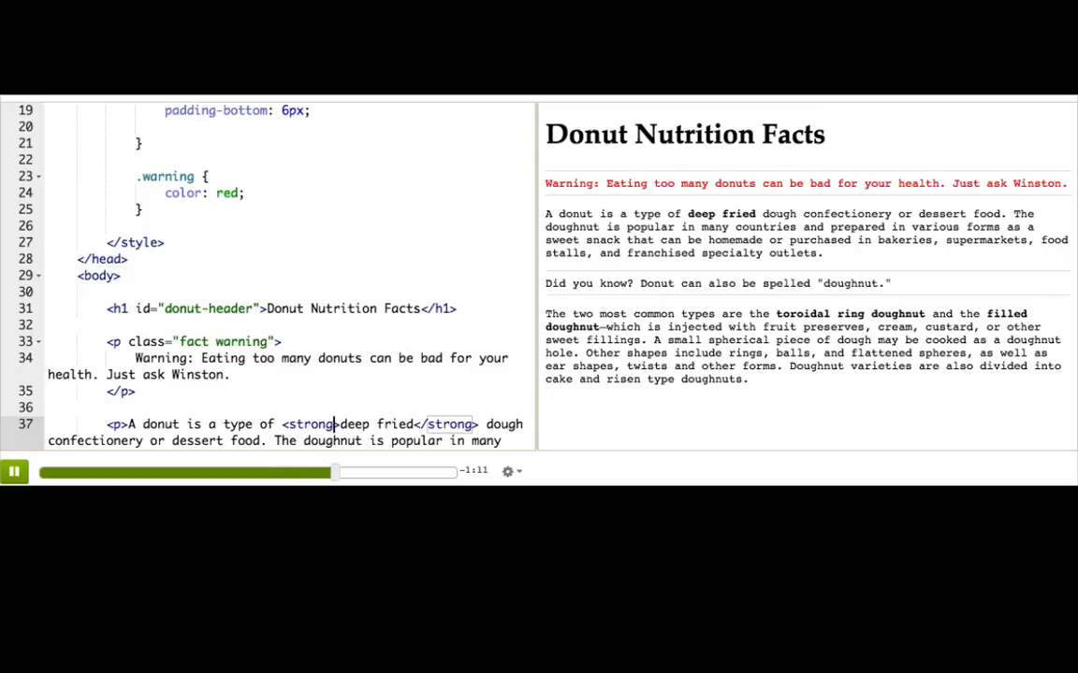
- Add class="warning" to the <strong> tag around 'deep fried' so it turns red
text(class="w)
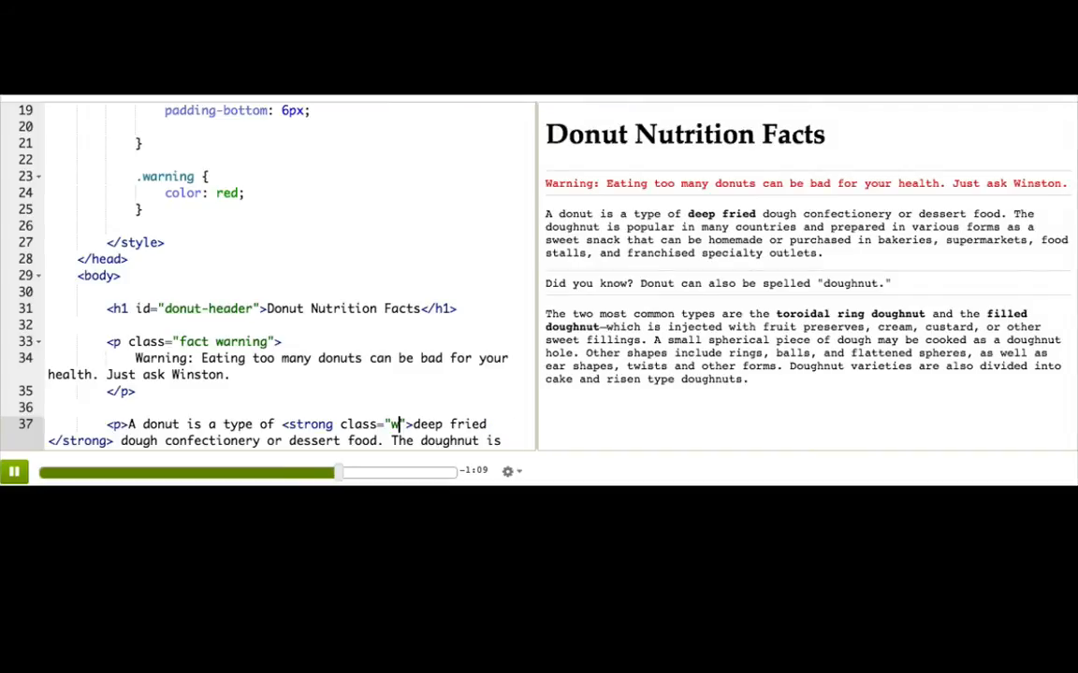
text(arning)
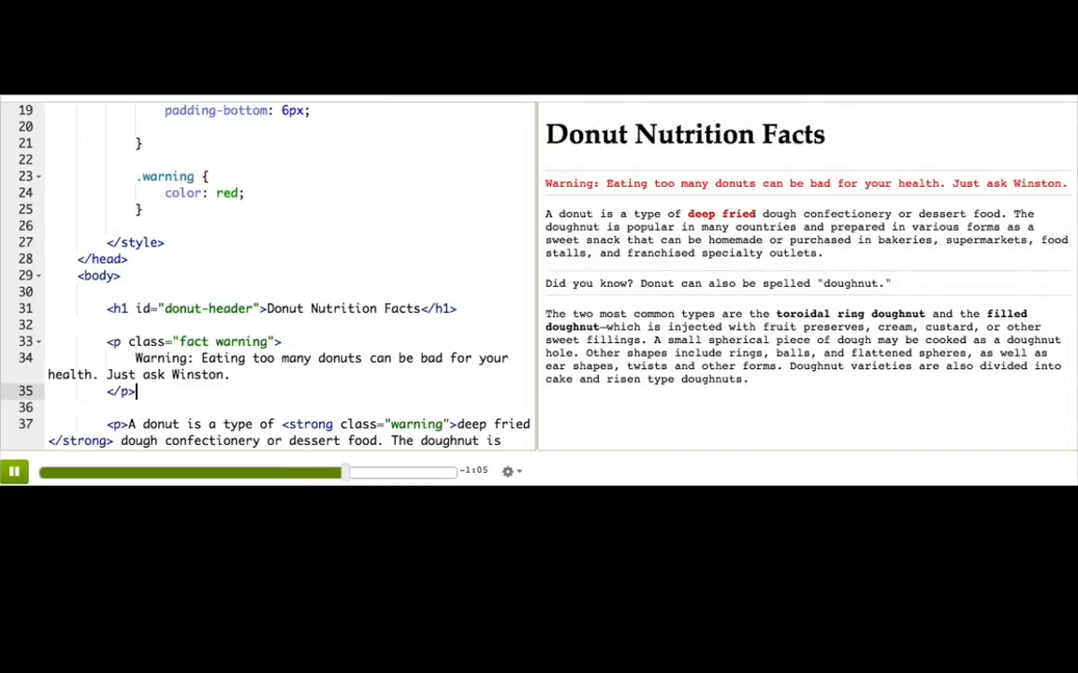
drag(105, 341, 135, 391)
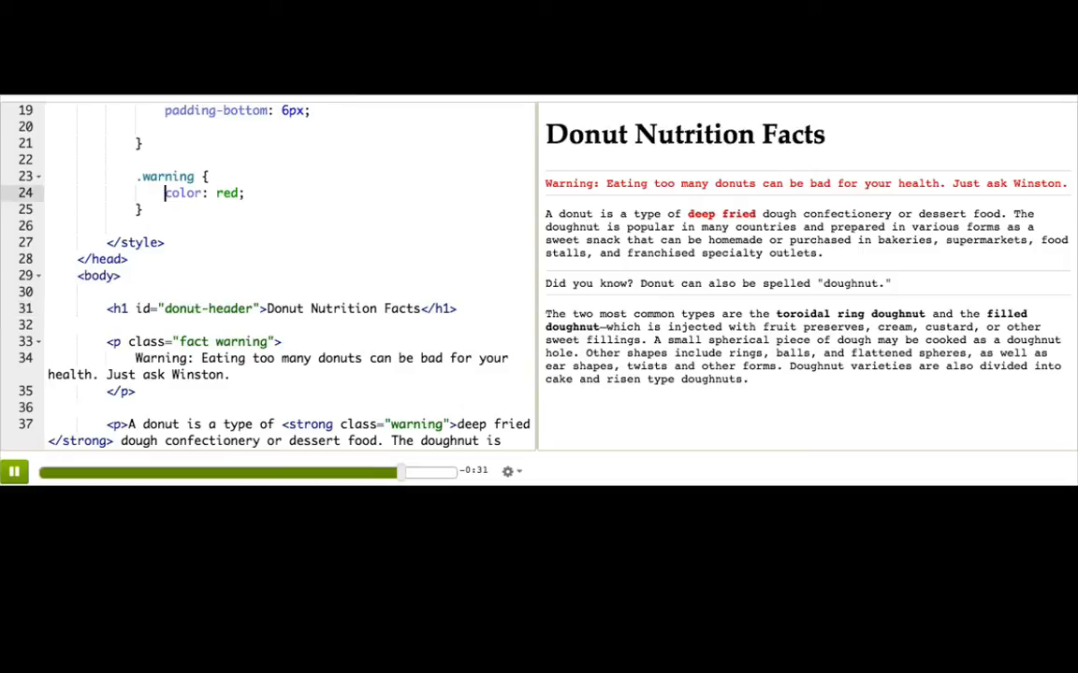
- Change .warning to background-color: red and add color: white
text(b)
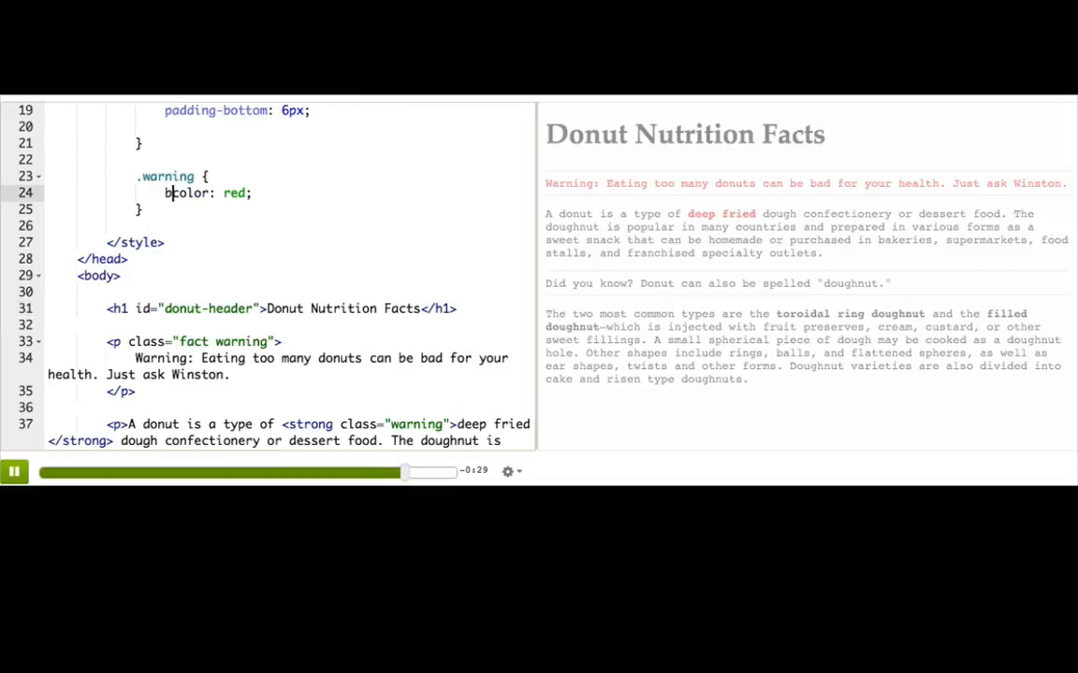
text(background-)
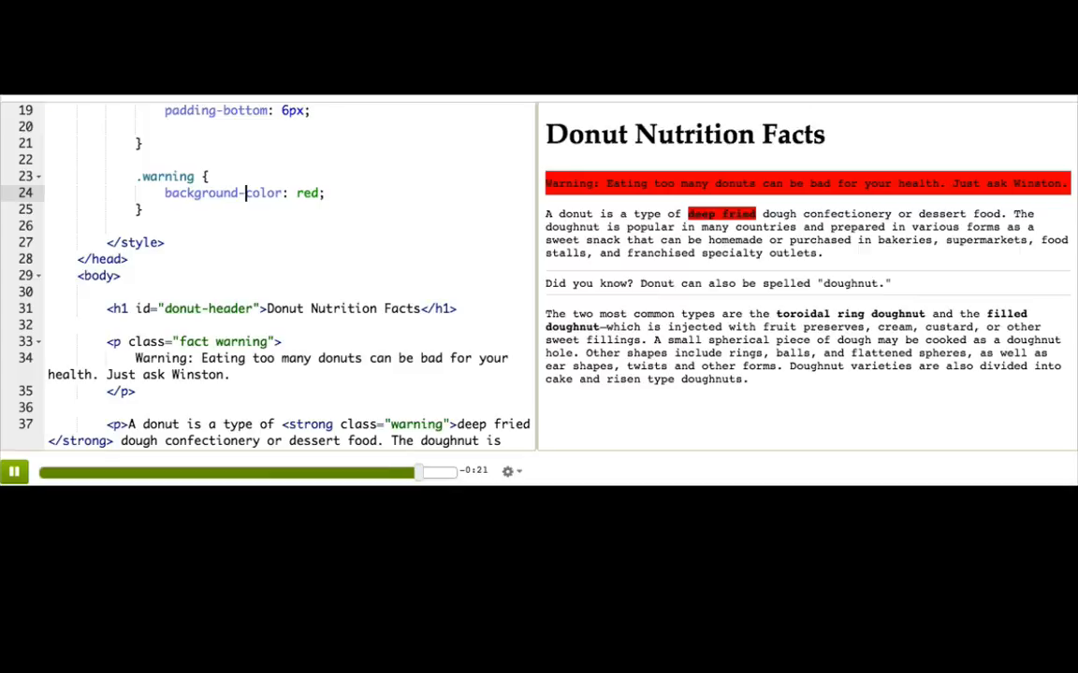
key(enter)
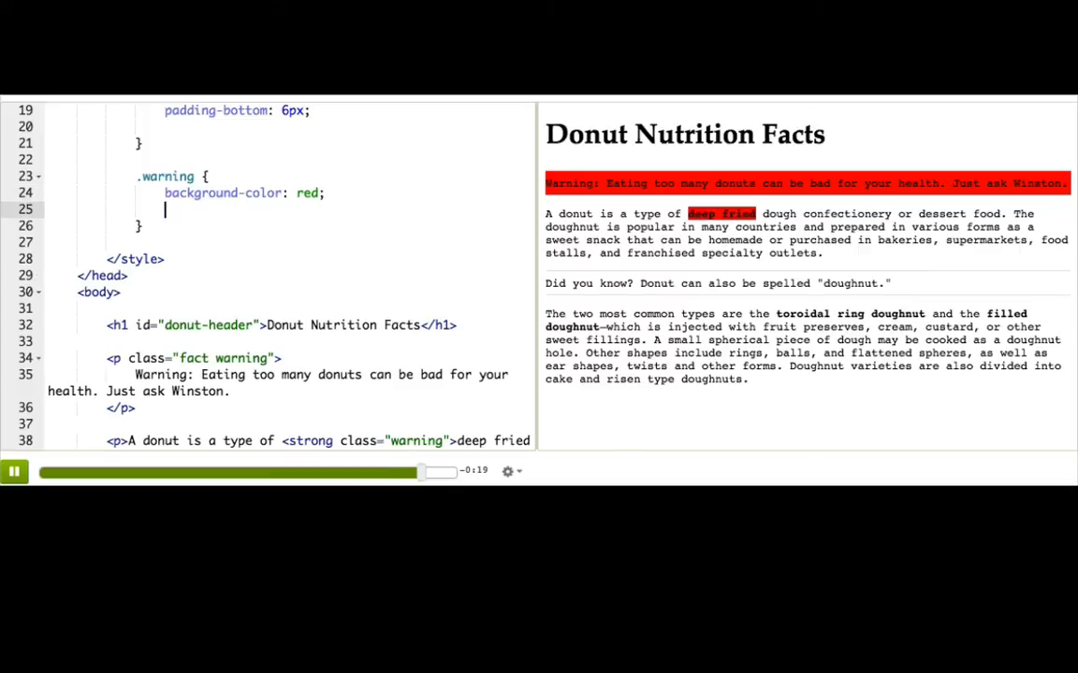
text(color: wh;)
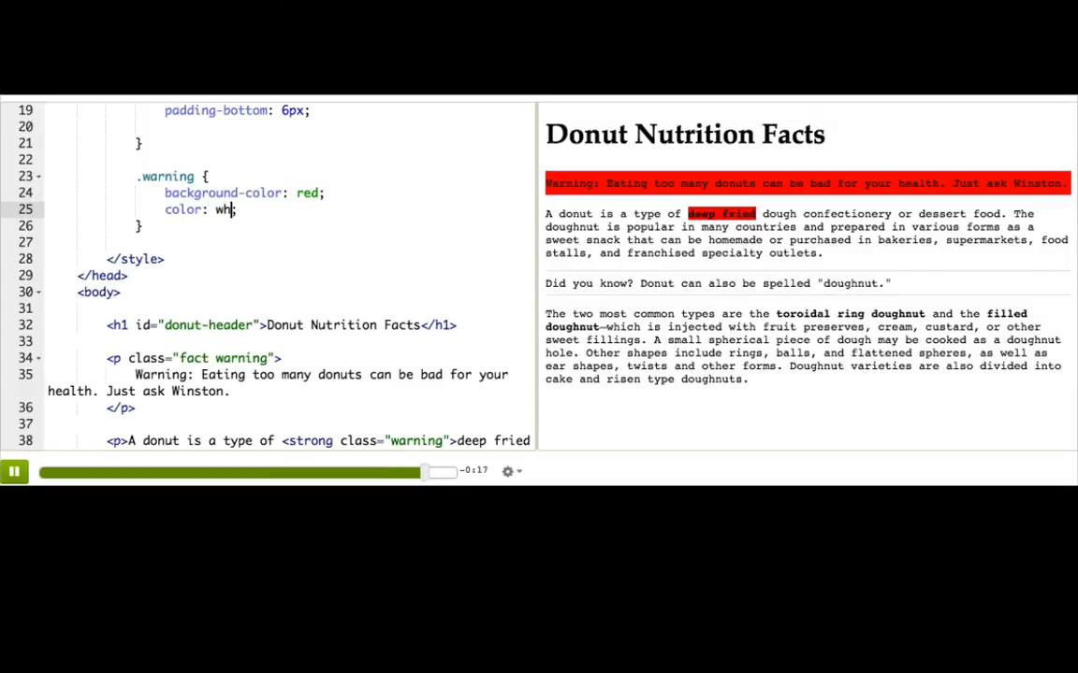
text(ite)
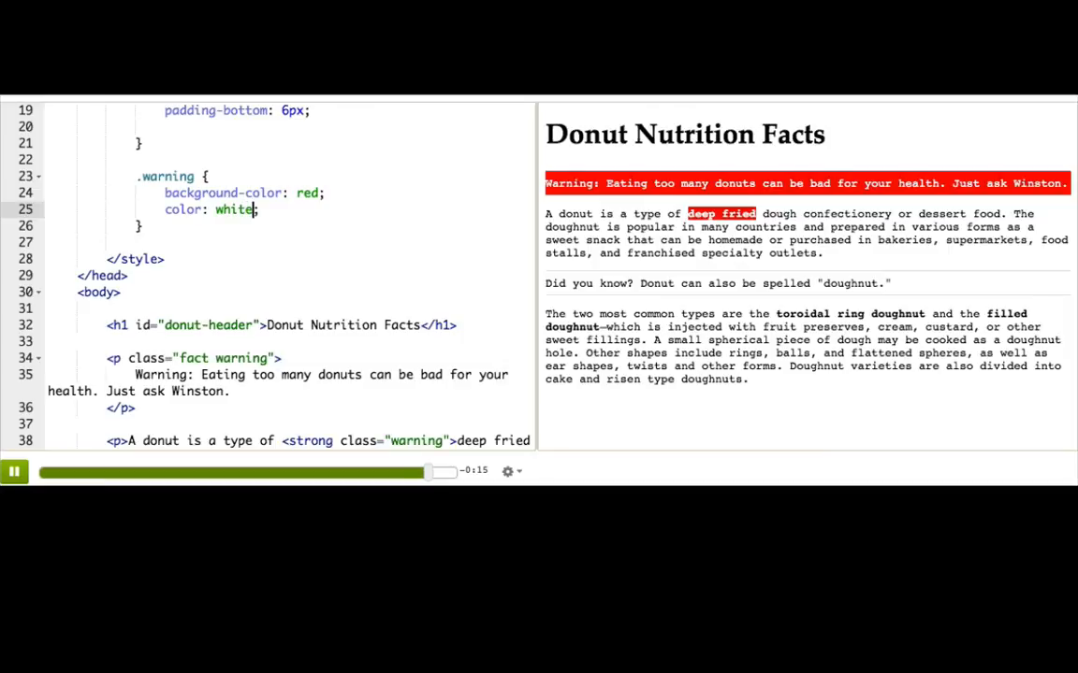